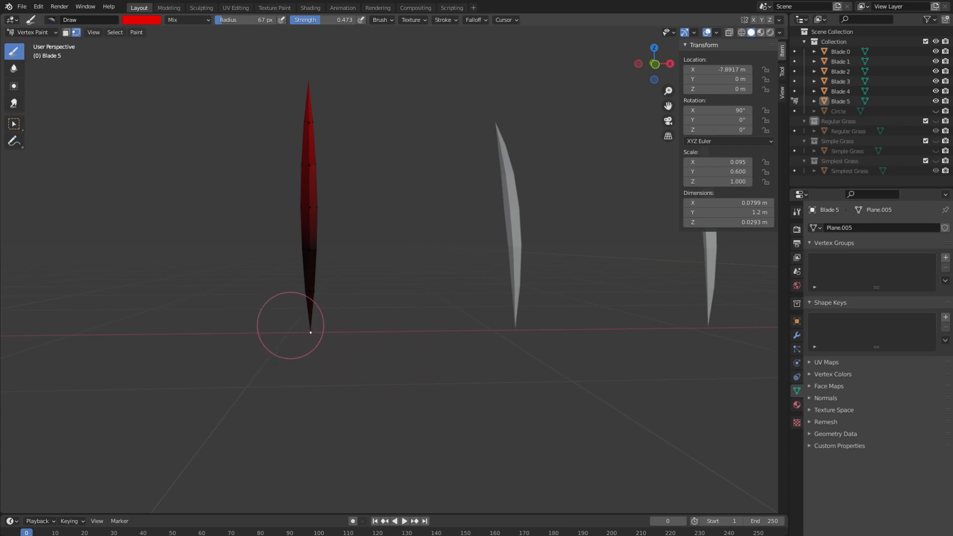
mouse_move(309, 328)
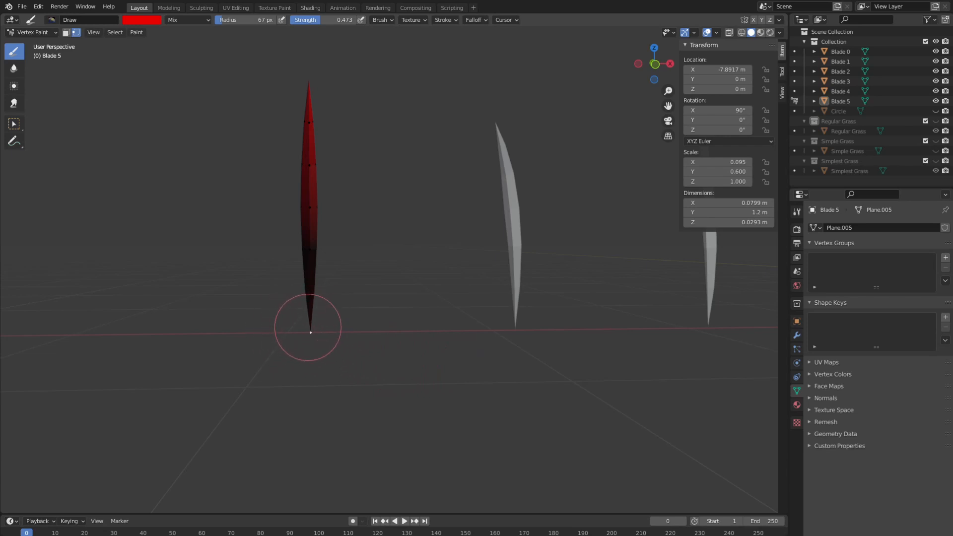
mouse_move(348, 250)
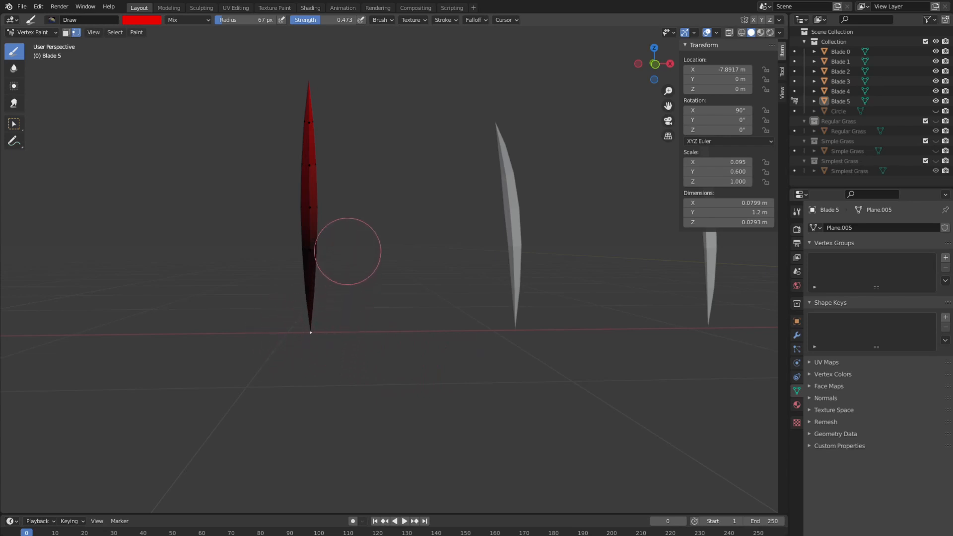
mouse_move(313, 91)
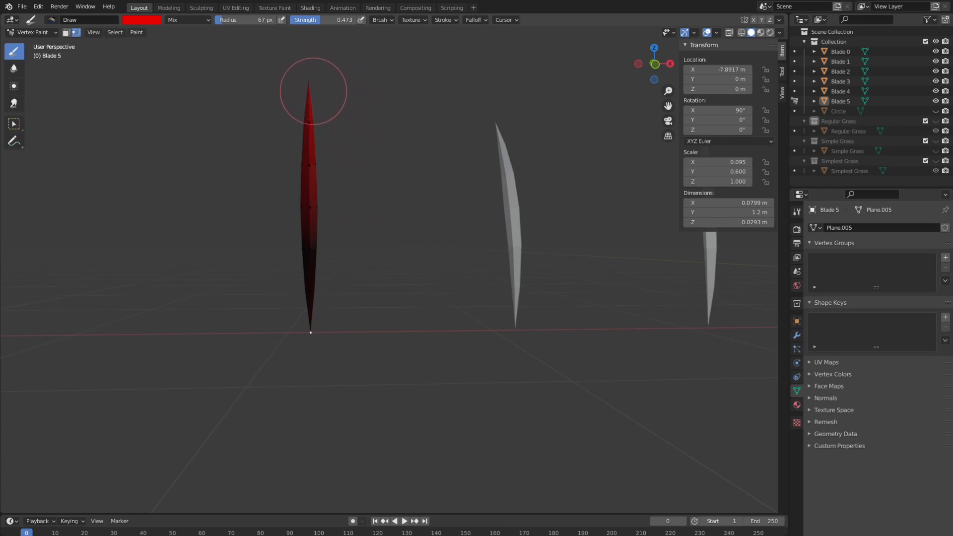
mouse_move(412, 261)
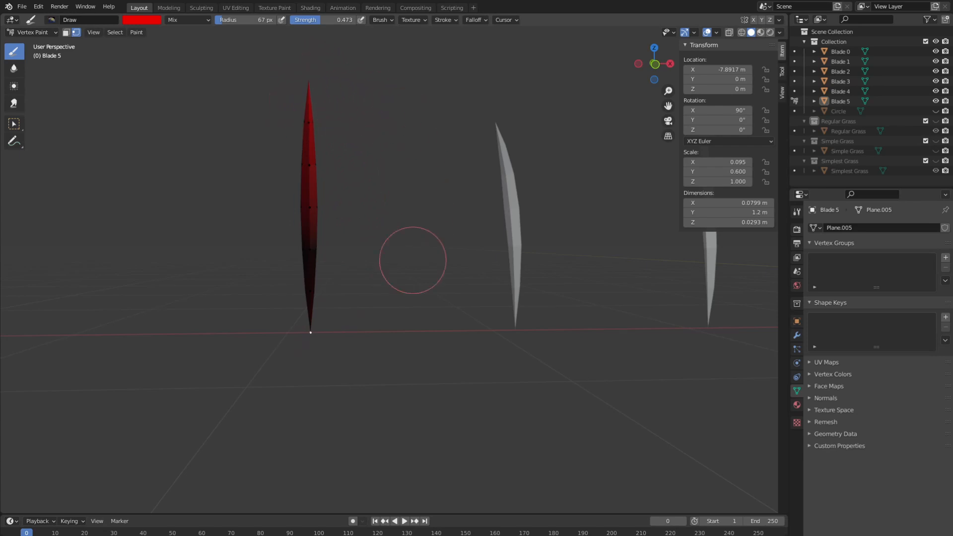
mouse_move(308, 227)
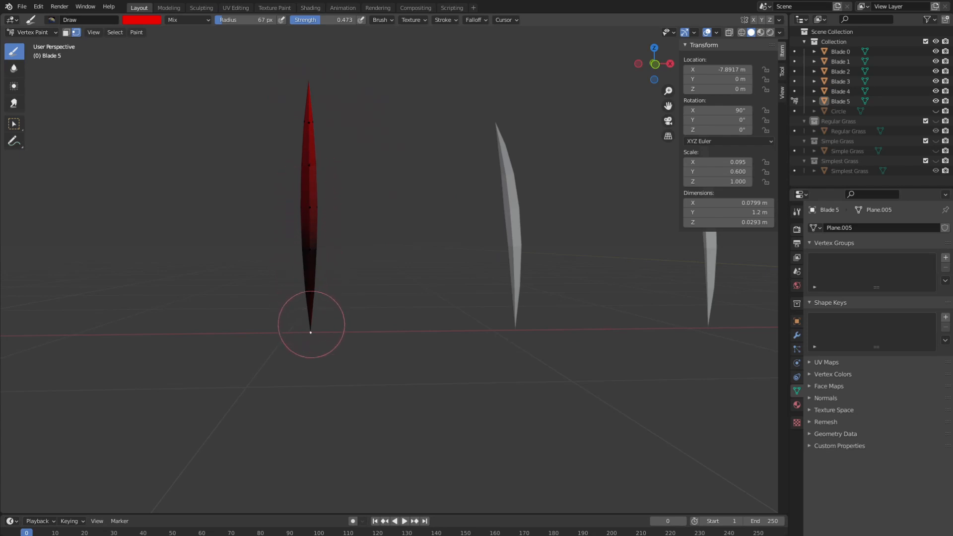
mouse_move(313, 204)
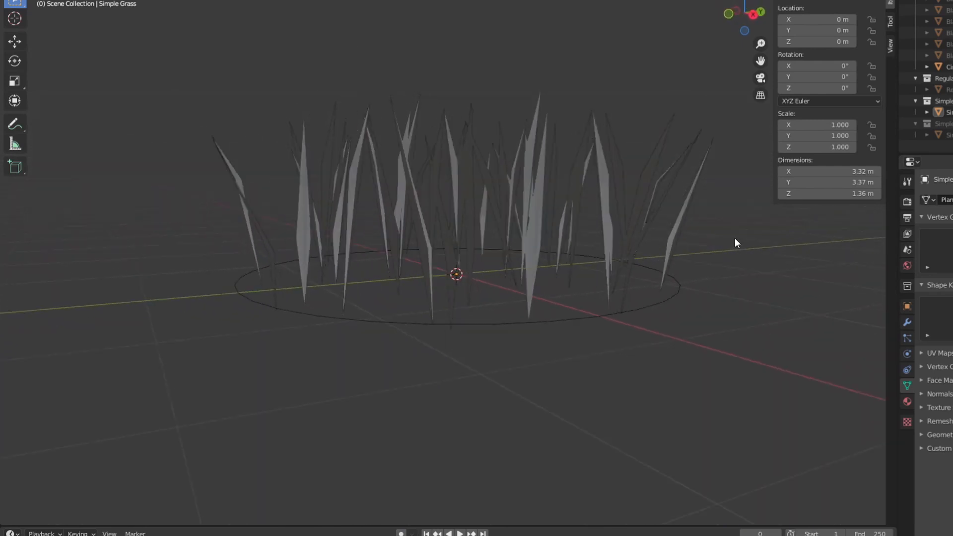
Step: Orbit the viewport around the Simple Grass clump to inspect its ring of blades
left_click_drag(735, 243, 647, 243)
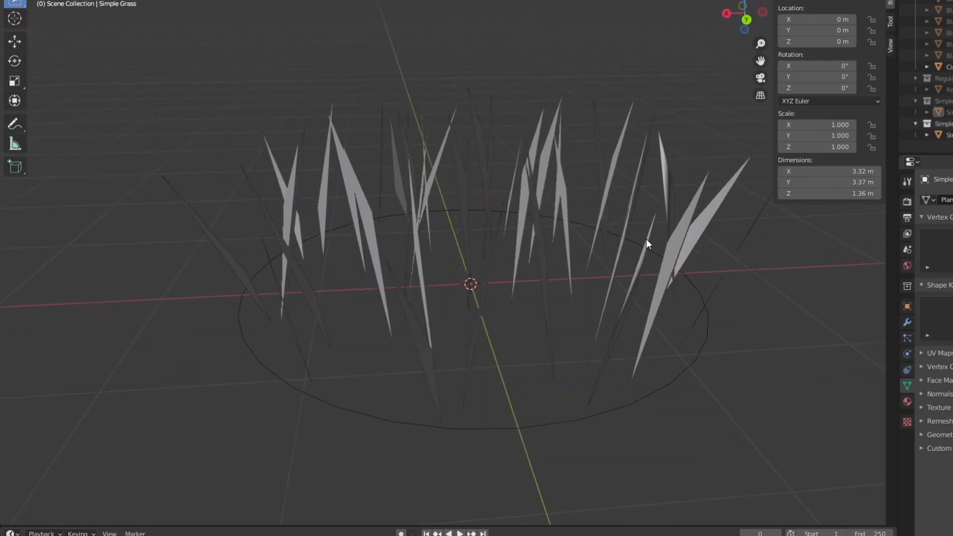
left_click_drag(647, 243, 535, 243)
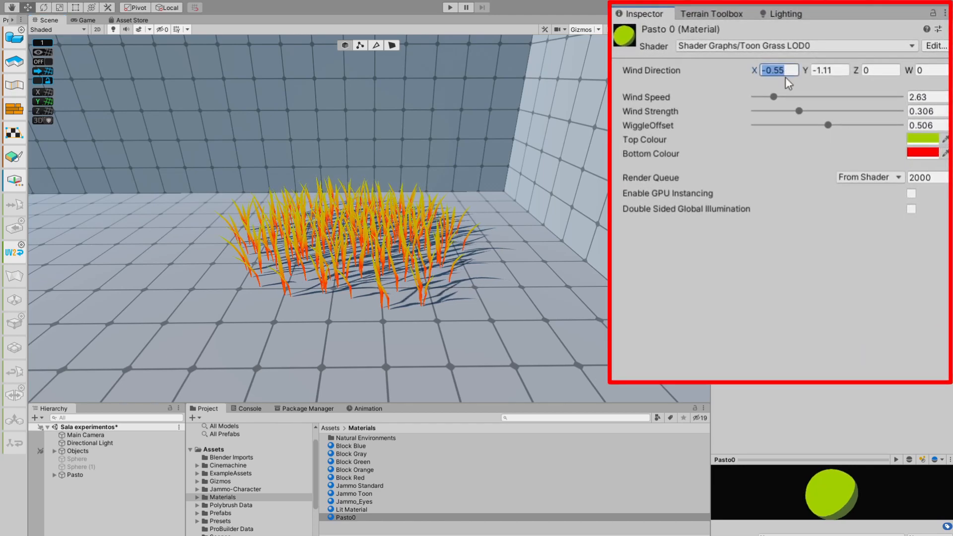
Step: Set the grass material's wind direction to 1, 1, wind speed 2.92 and wind strength 0.257
type("1")
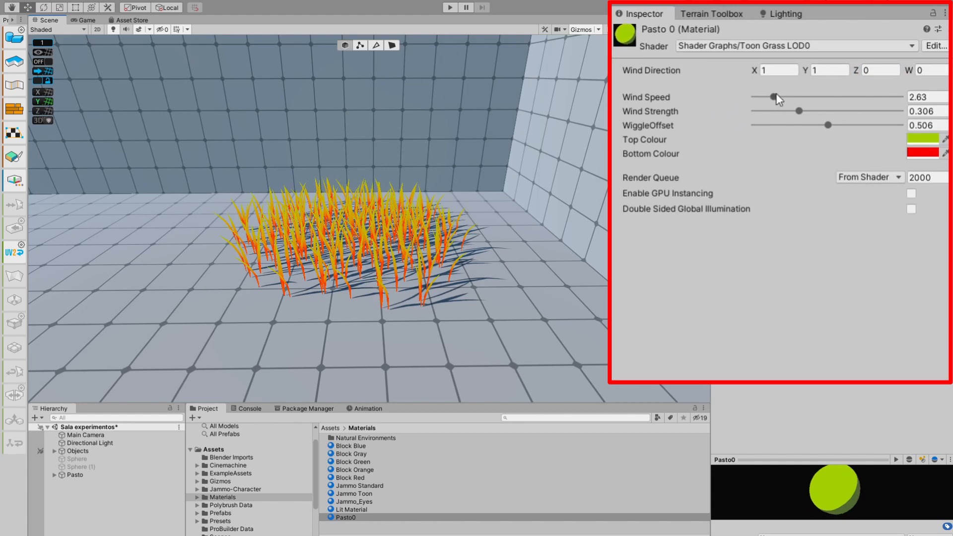
left_click_drag(774, 97, 789, 98)
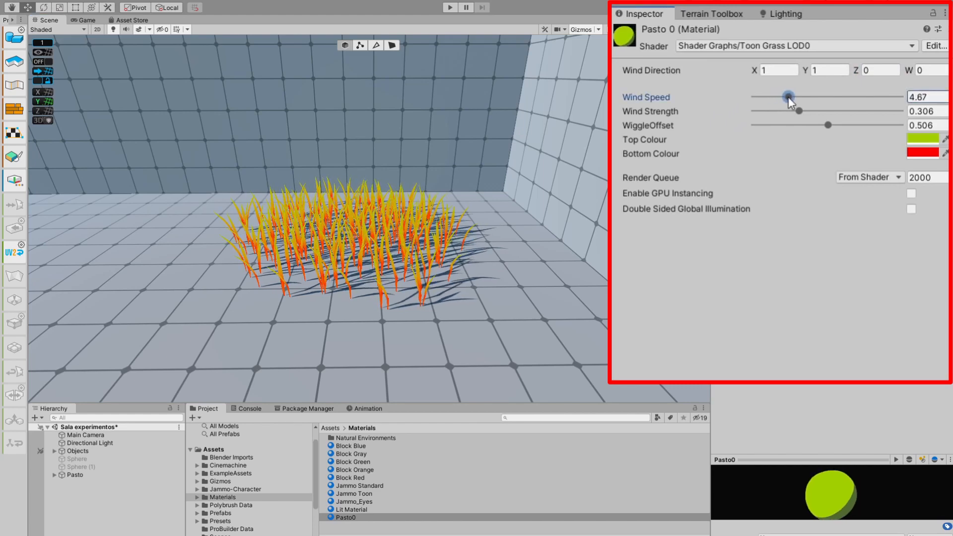
left_click_drag(787, 97, 805, 97)
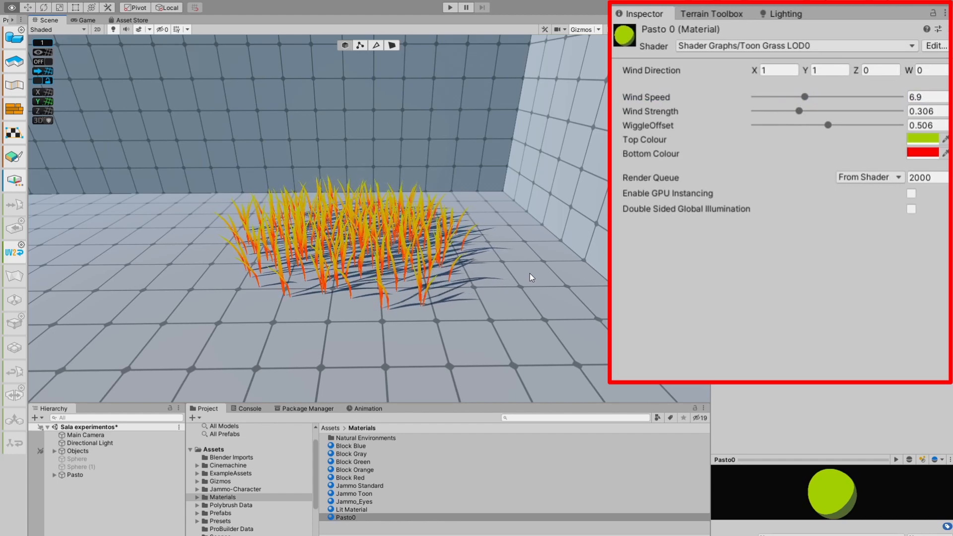
left_click_drag(804, 97, 825, 97)
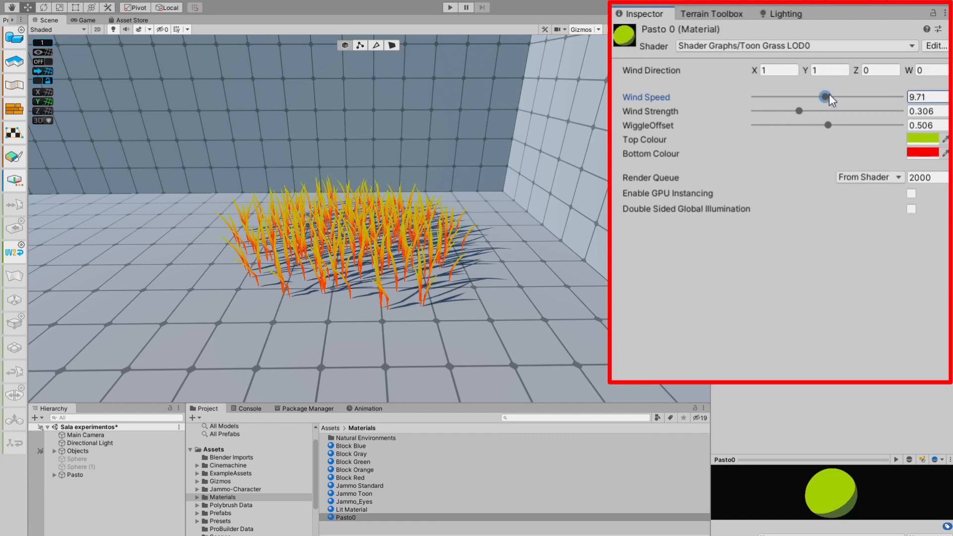
left_click_drag(825, 96, 891, 96)
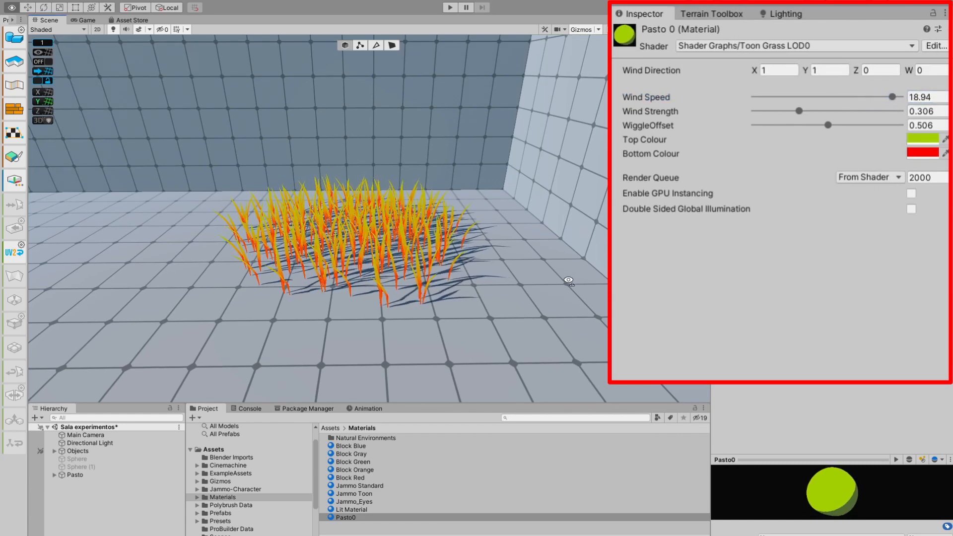
left_click_drag(893, 97, 882, 97)
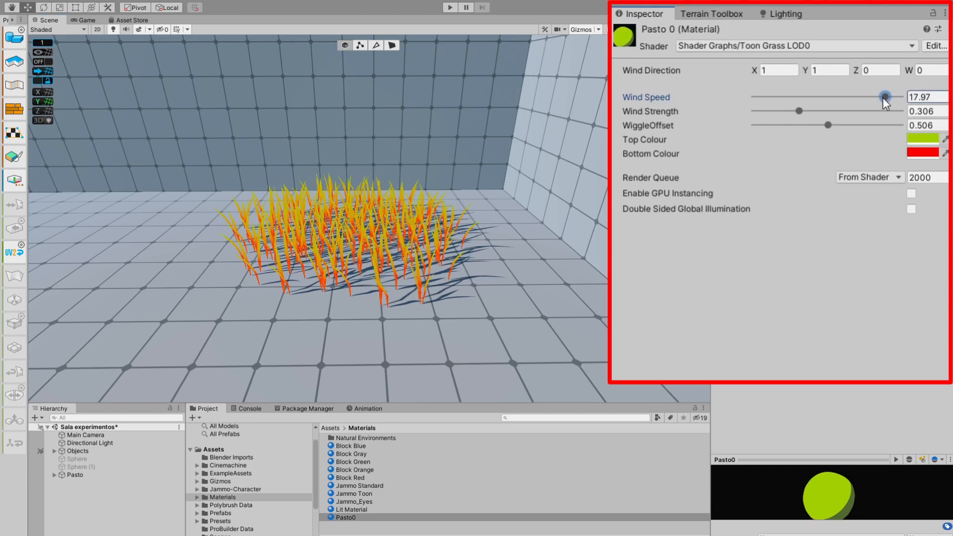
left_click_drag(886, 95, 775, 96)
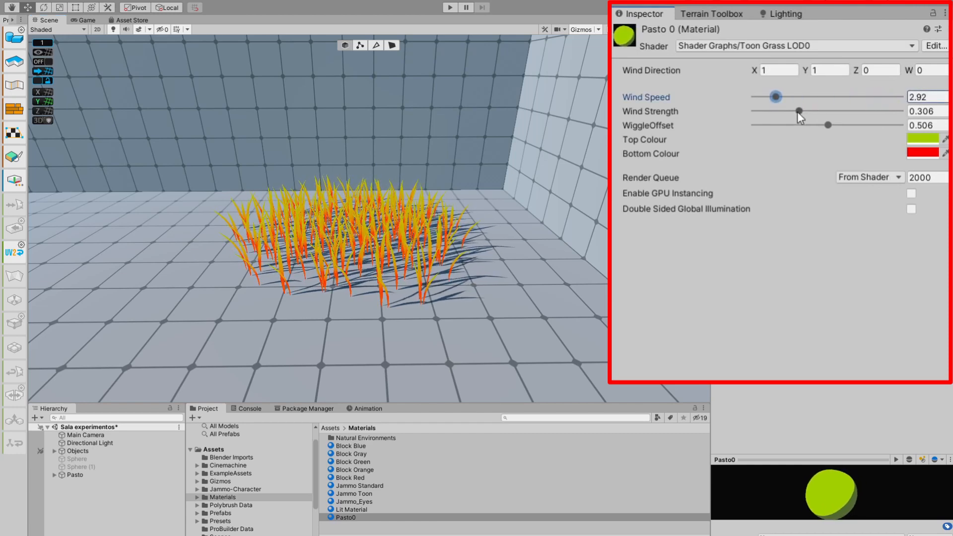
left_click_drag(799, 112, 861, 111)
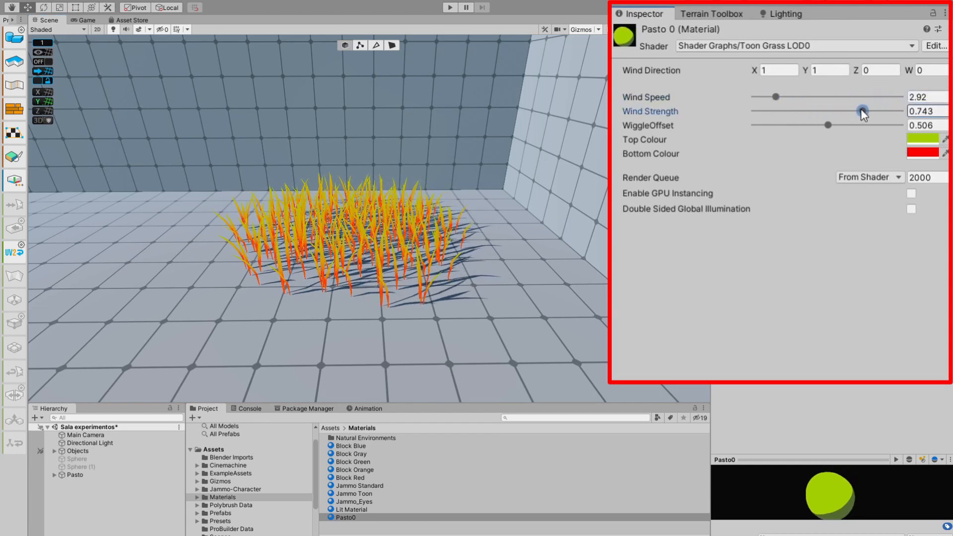
left_click_drag(862, 111, 875, 111)
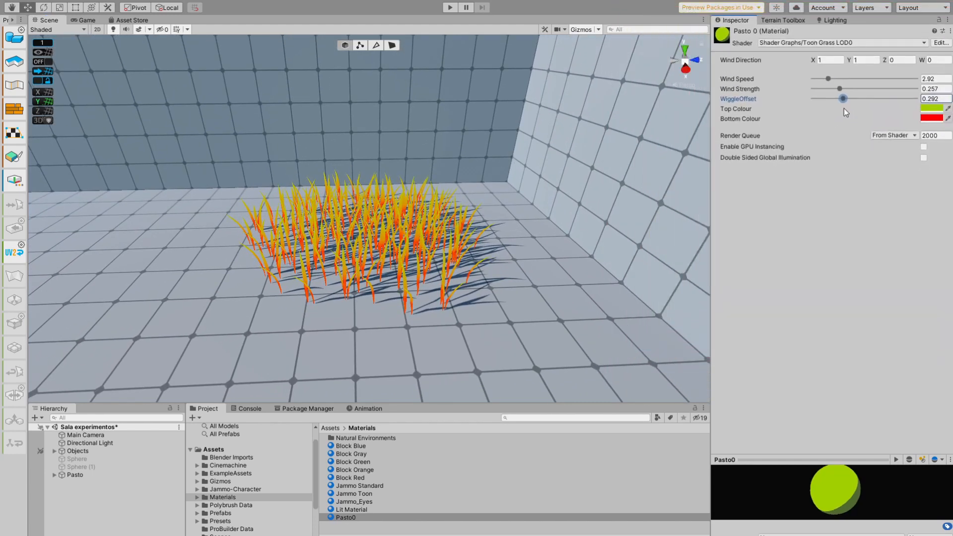
Step: Test WiggleOffset values on the grass material, from maximum down to about 0.074, then fine-tune
left_click_drag(842, 98, 915, 98)
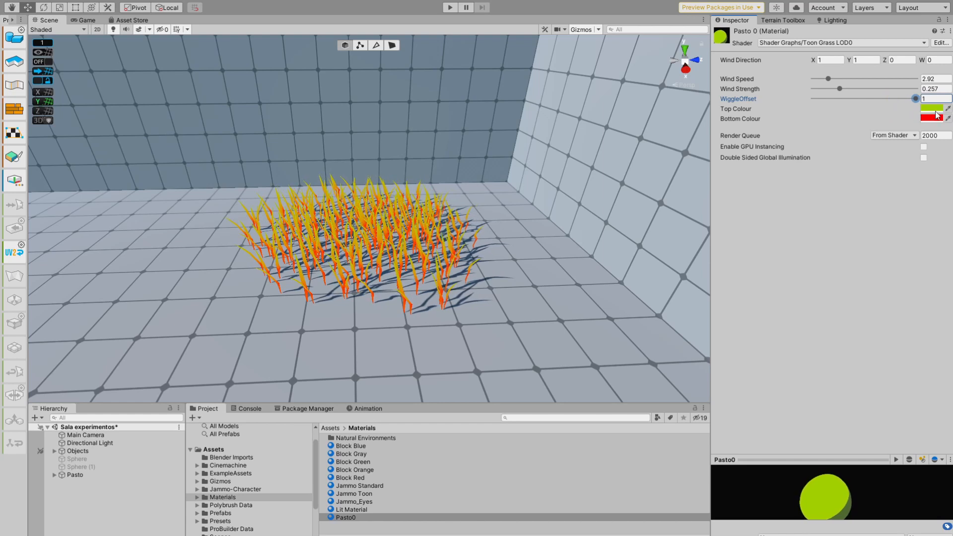
left_click_drag(915, 99, 891, 98)
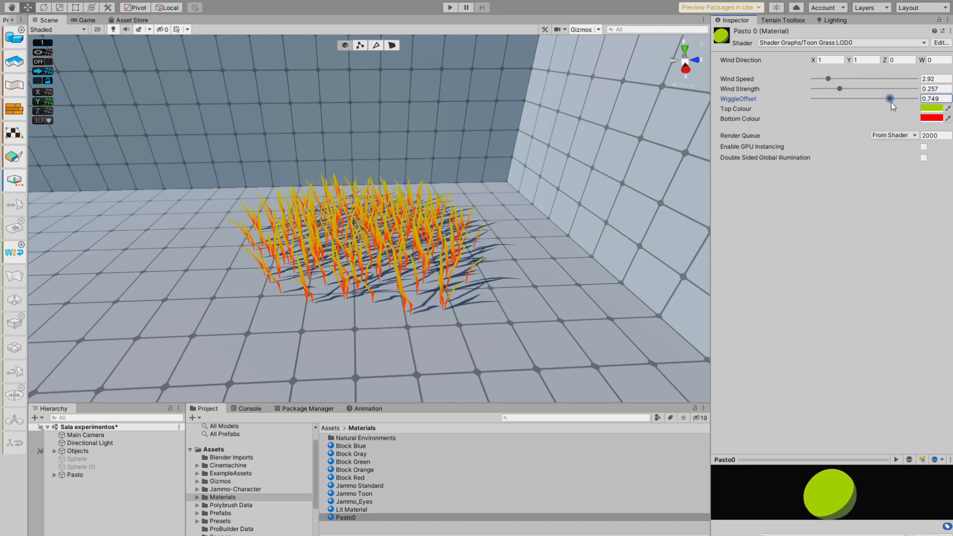
left_click_drag(891, 99, 834, 99)
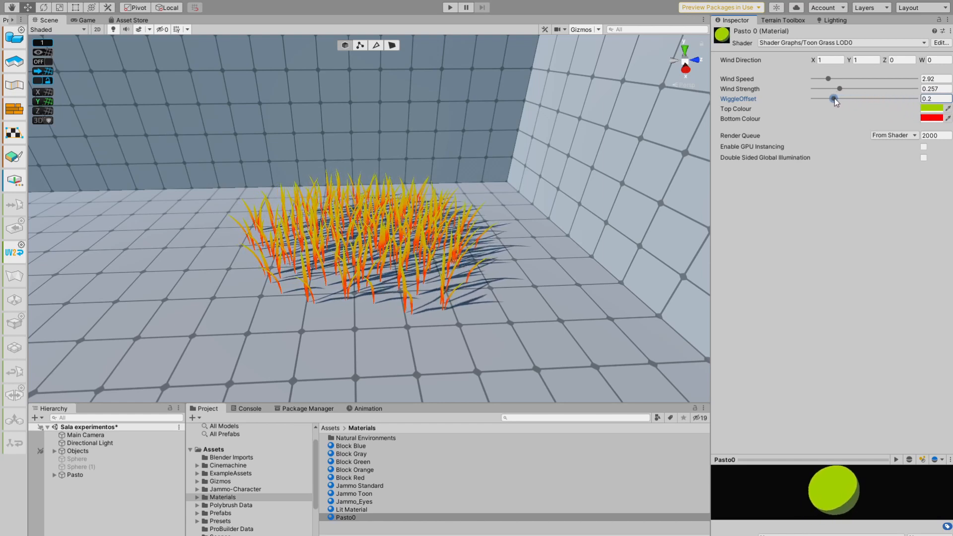
left_click_drag(833, 98, 819, 98)
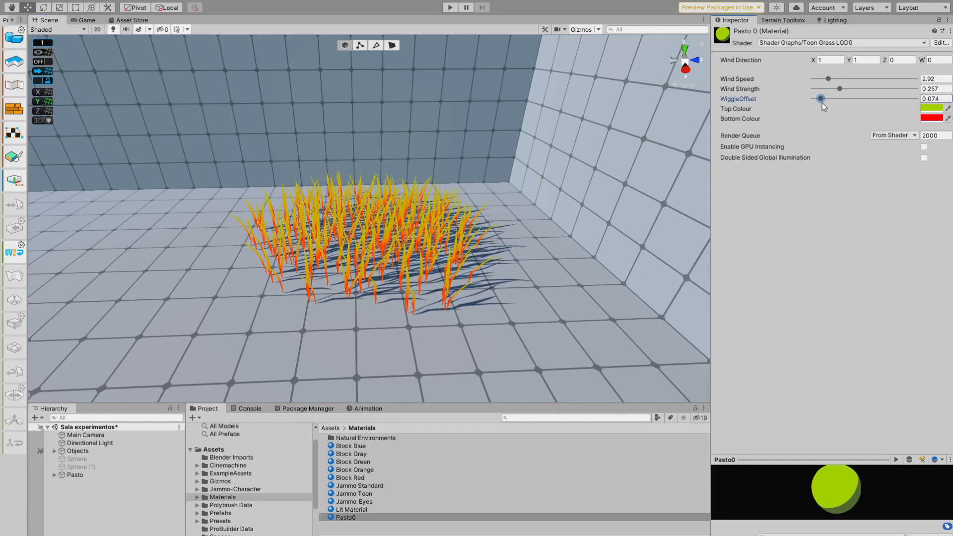
left_click_drag(822, 98, 864, 98)
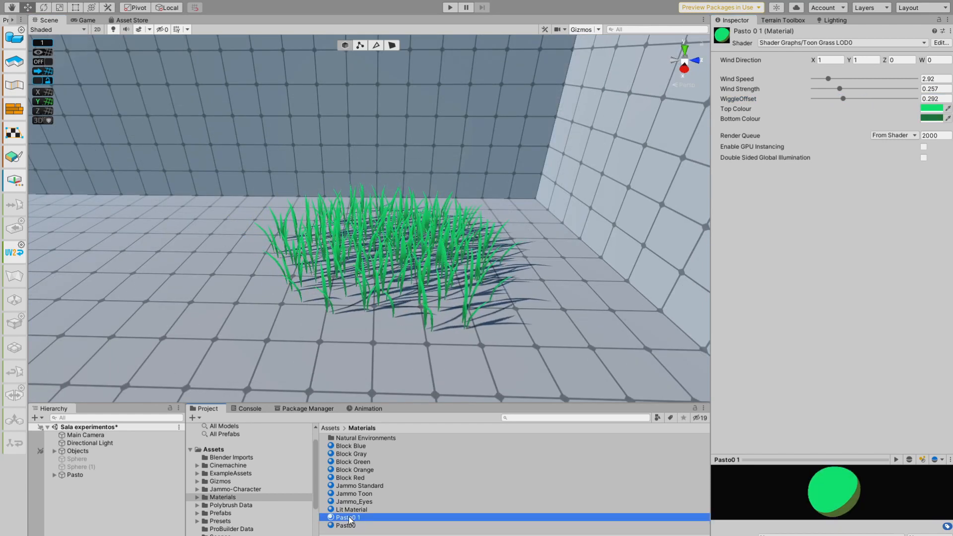
Step: Rename the second grass material to Pasto1 and select the duplicated and original grass clumps
double_click(347, 518)
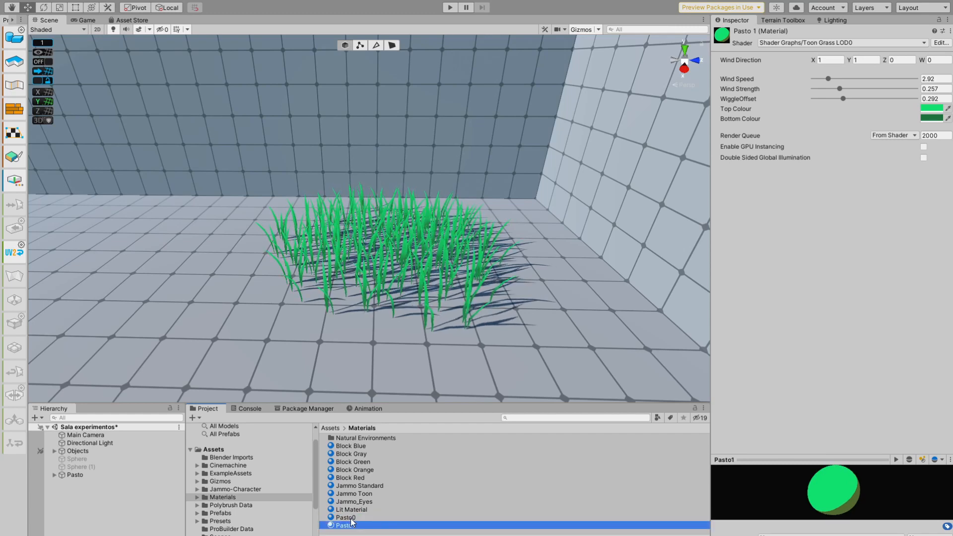
left_click(79, 482)
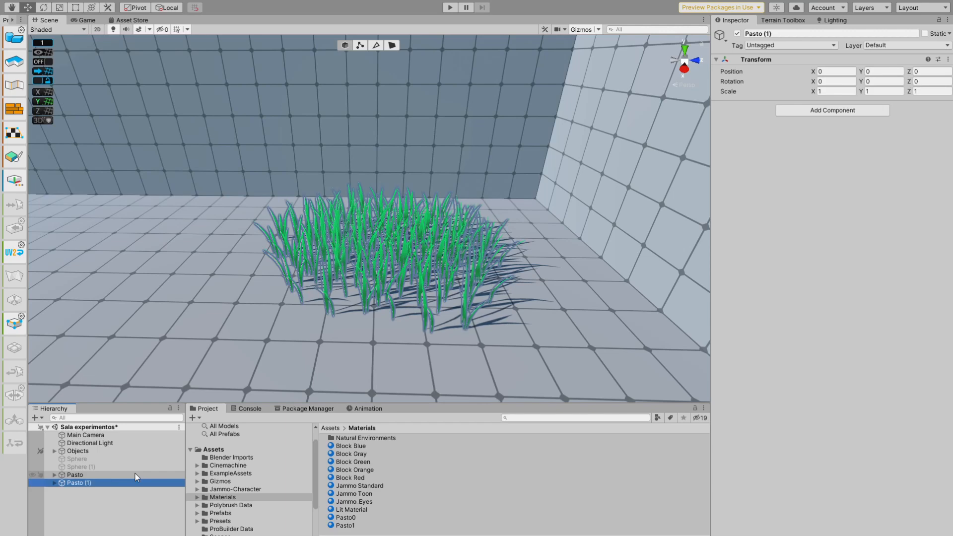
left_click(76, 474)
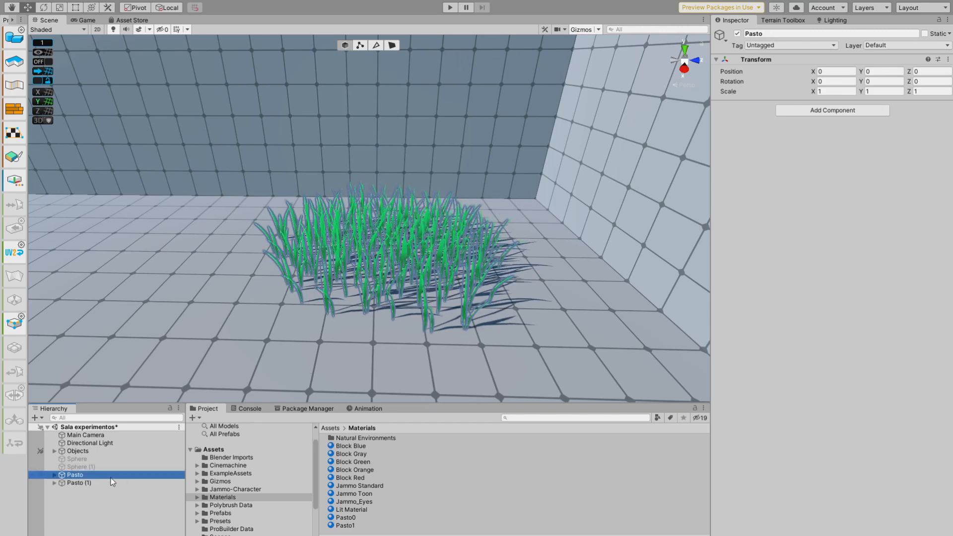
Step: Move Pasto (1) to Position Z -7.05 and check its Pasto 1 material
left_click(79, 483)
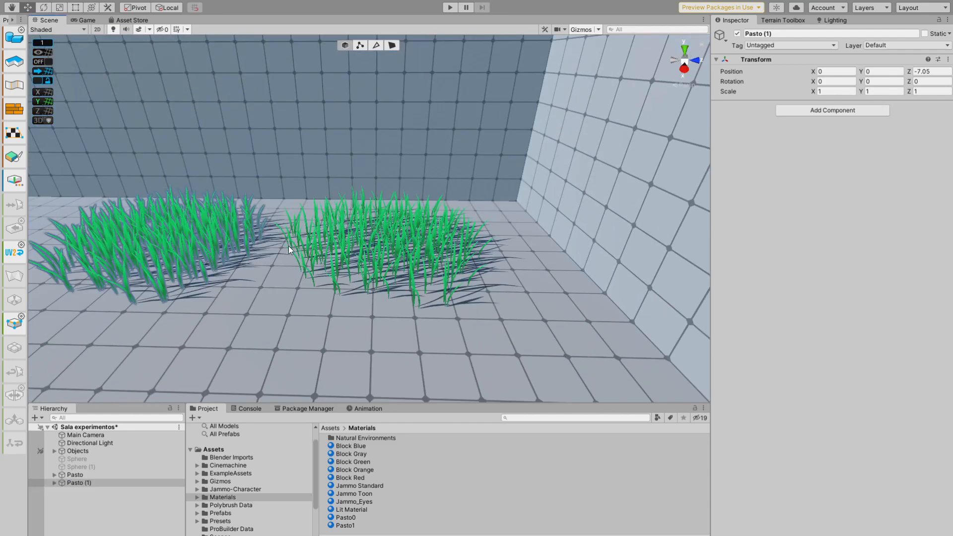
left_click(346, 525)
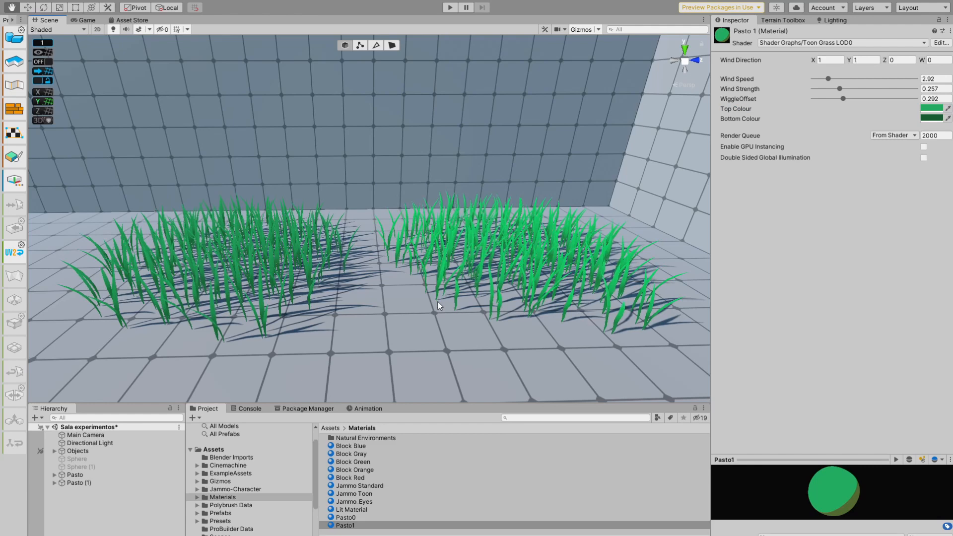
left_click(75, 475)
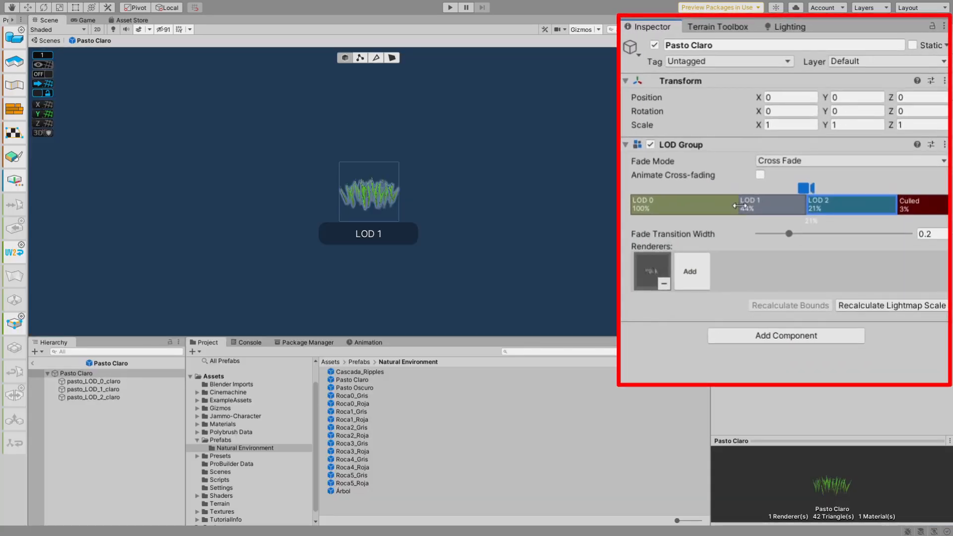
Step: Set Pasto Claro's LOD 2 to 12% and preview LOD 1 and LOD 0 grass
left_click_drag(802, 205, 824, 205)
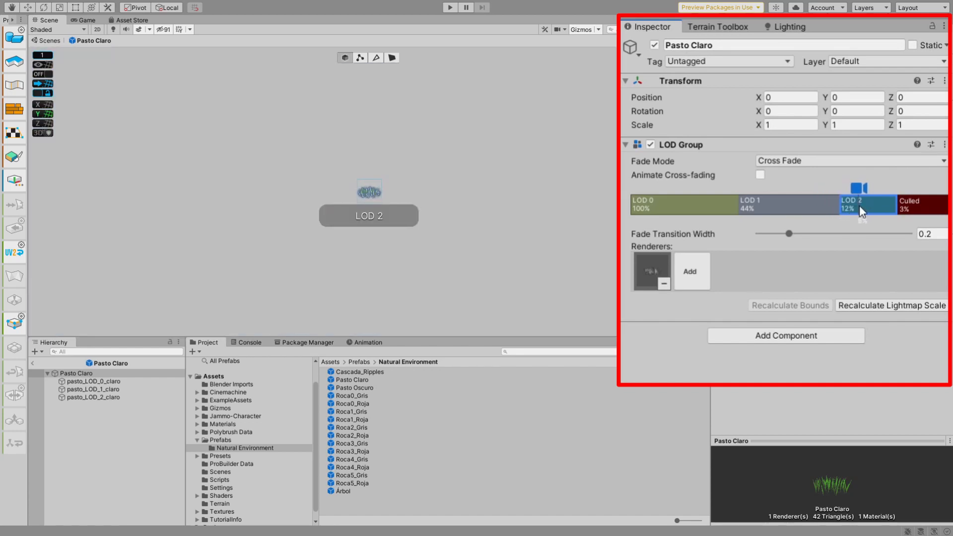
left_click(785, 205)
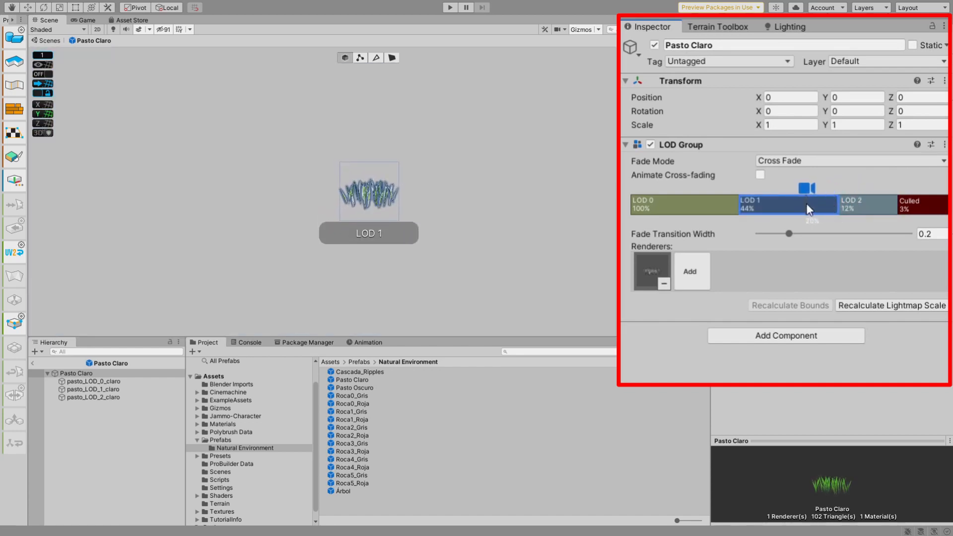
left_click_drag(808, 189, 750, 189)
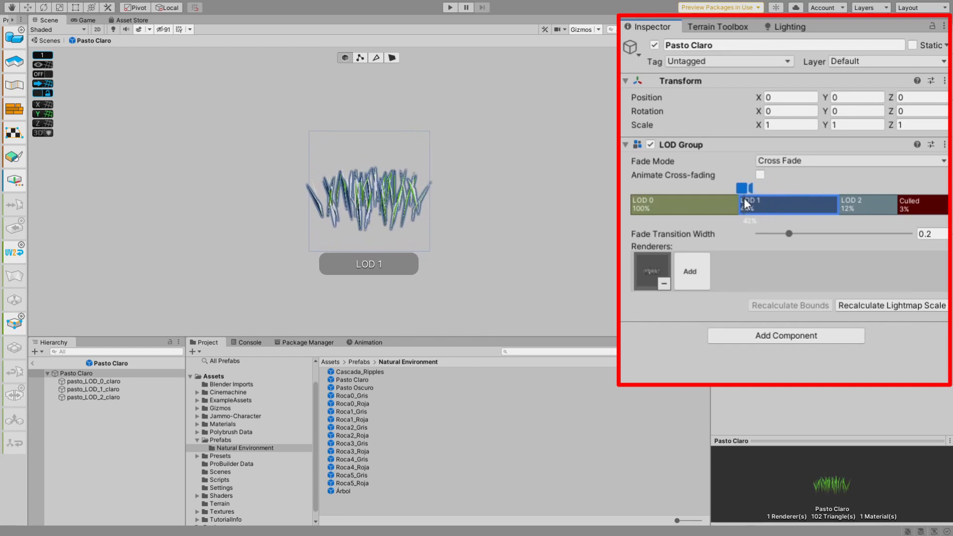
left_click_drag(739, 187, 716, 201)
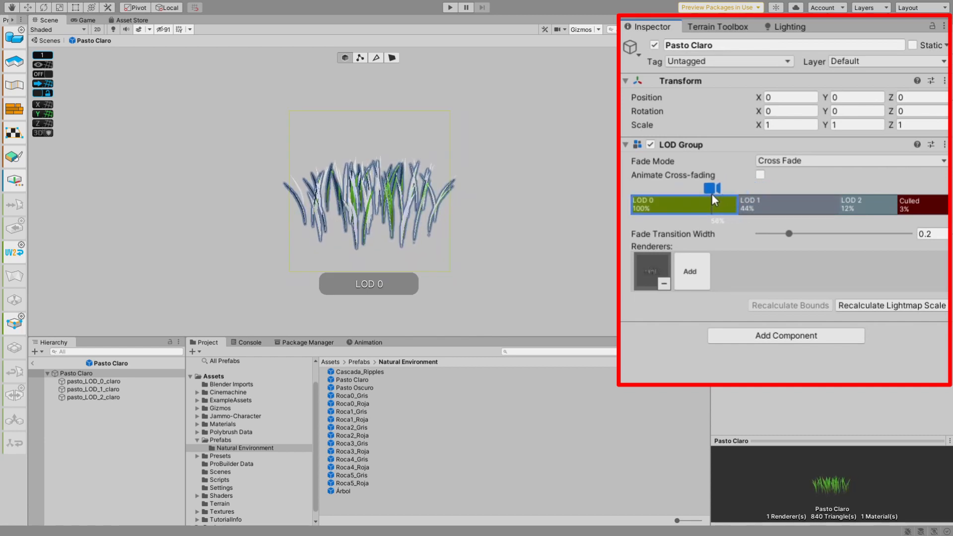
left_click_drag(717, 187, 666, 188)
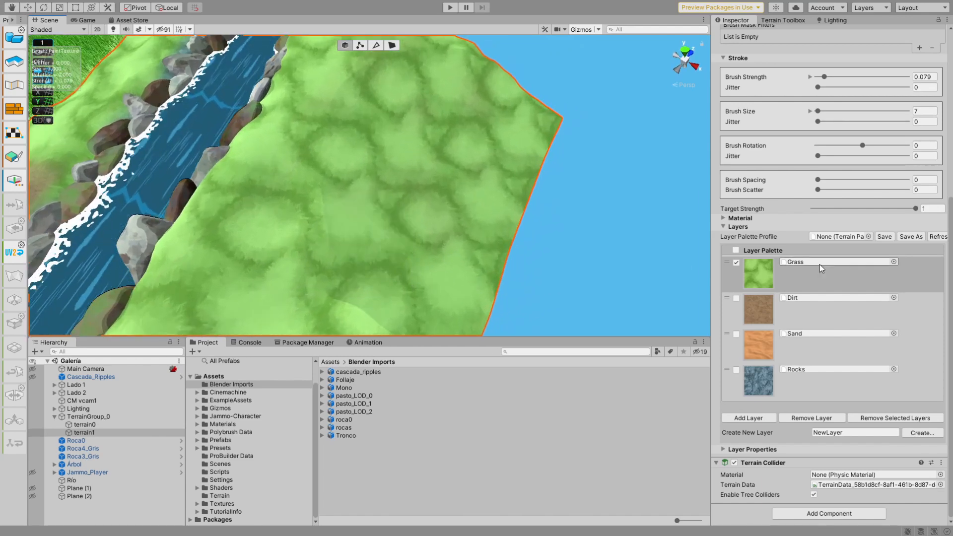
Step: Pick the Grass layer in terrain1's Paint Texture Layer Palette
left_click(736, 262)
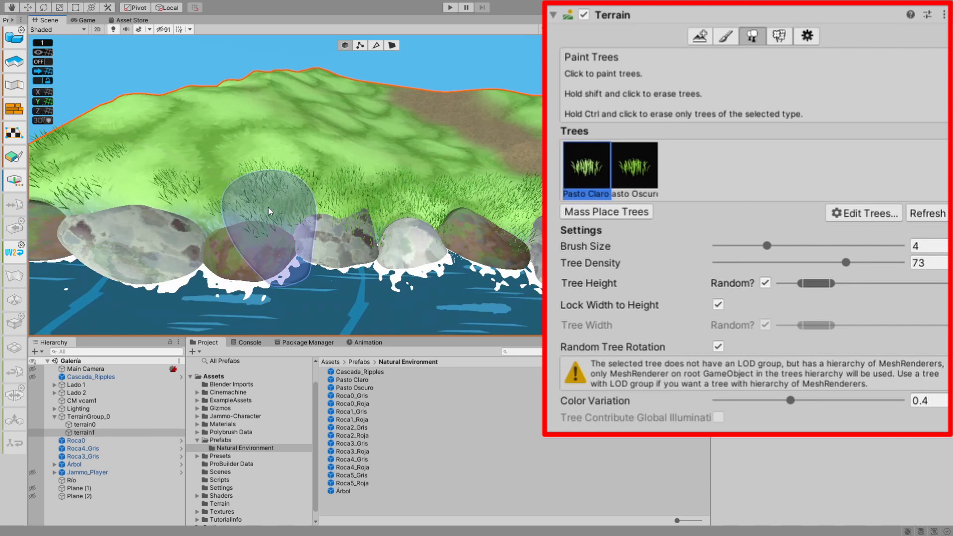
Step: Plant Pasto Claro above the riverside rocks and Pasto Oscuro along the hill's left side
left_click(634, 167)
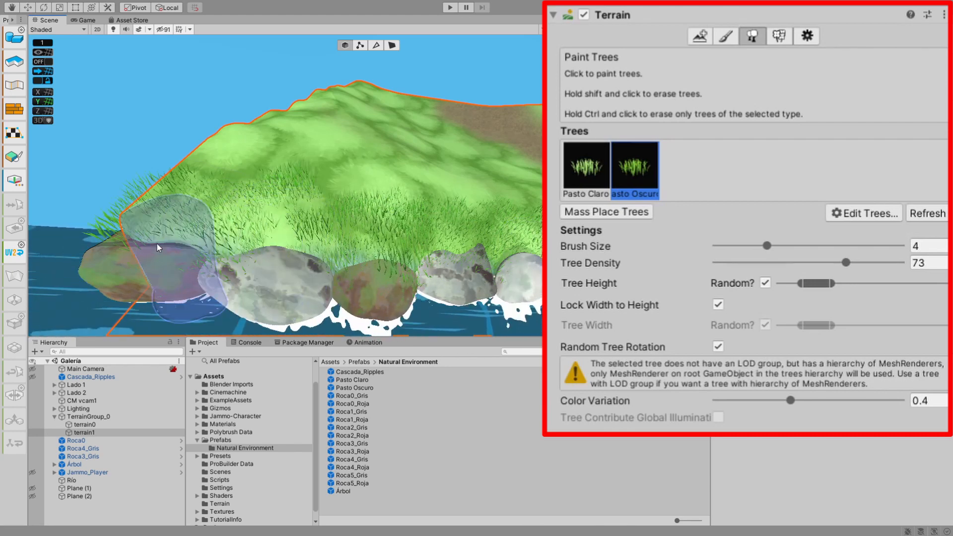
left_click(157, 247)
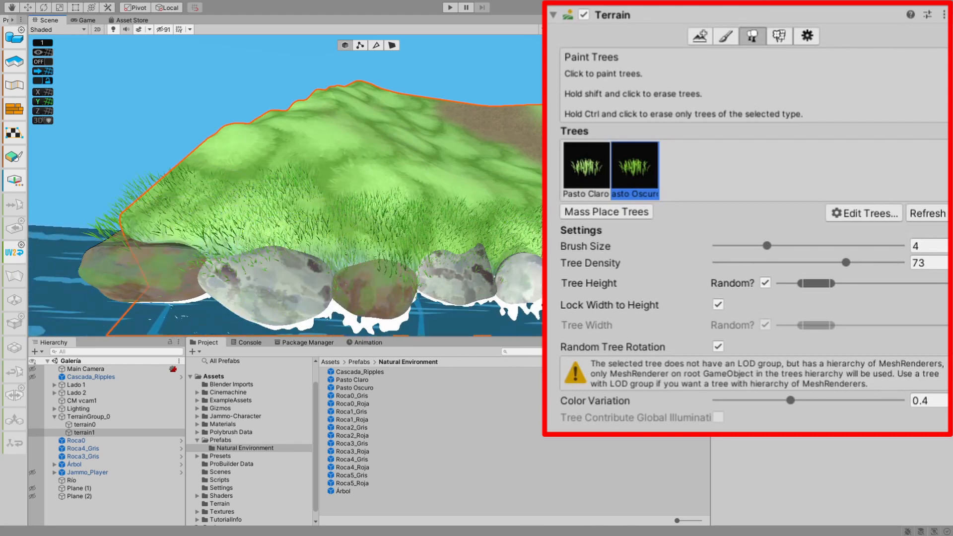
left_click(231, 211)
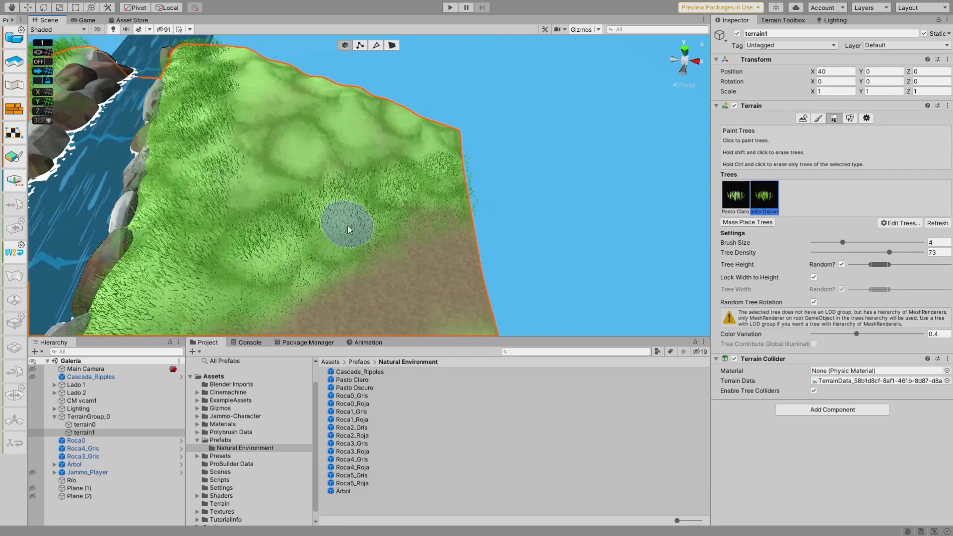
Step: Paint Pasto Oscuro clumps across terrain1's lower slope
left_click(362, 125)
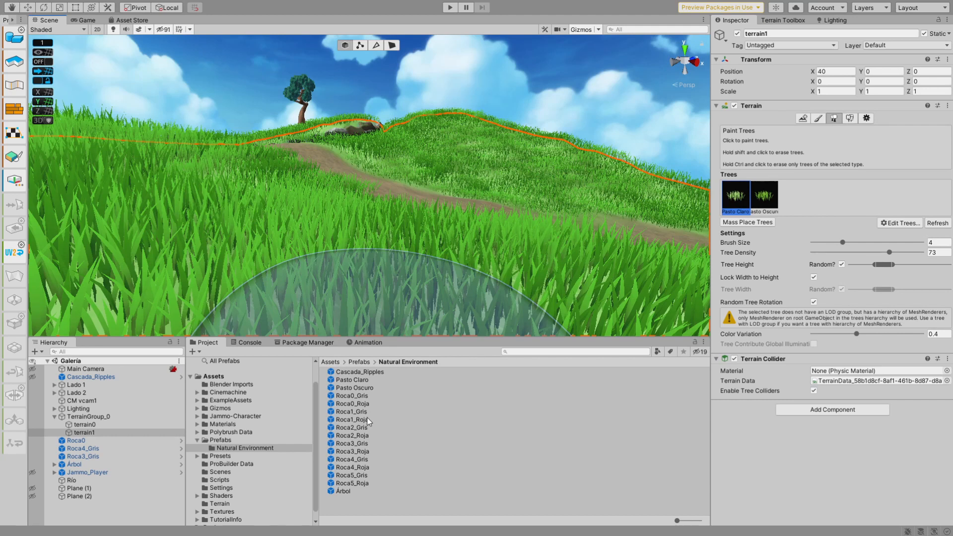
Step: Select Pasto Claro in Paint Trees to paint light grass over the hill
left_click(76, 441)
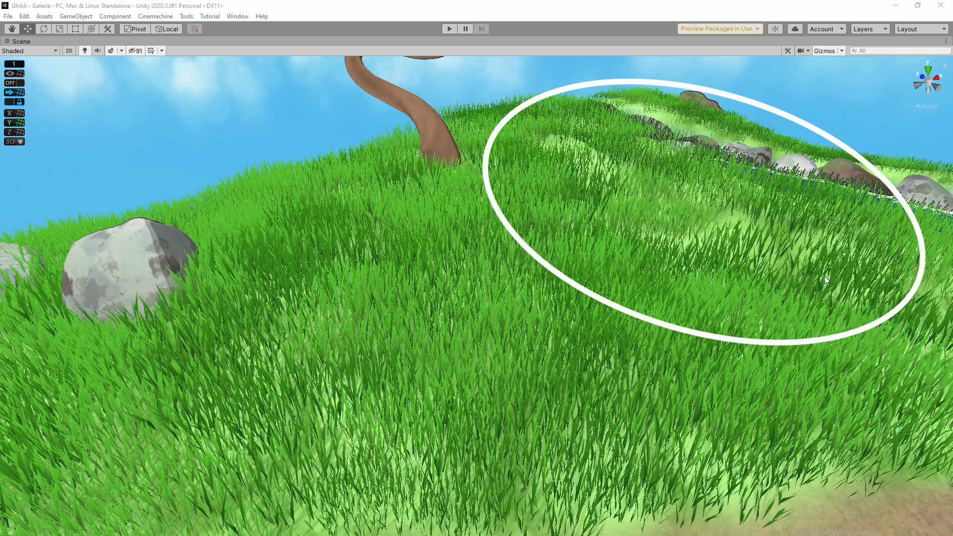
mouse_move(786, 251)
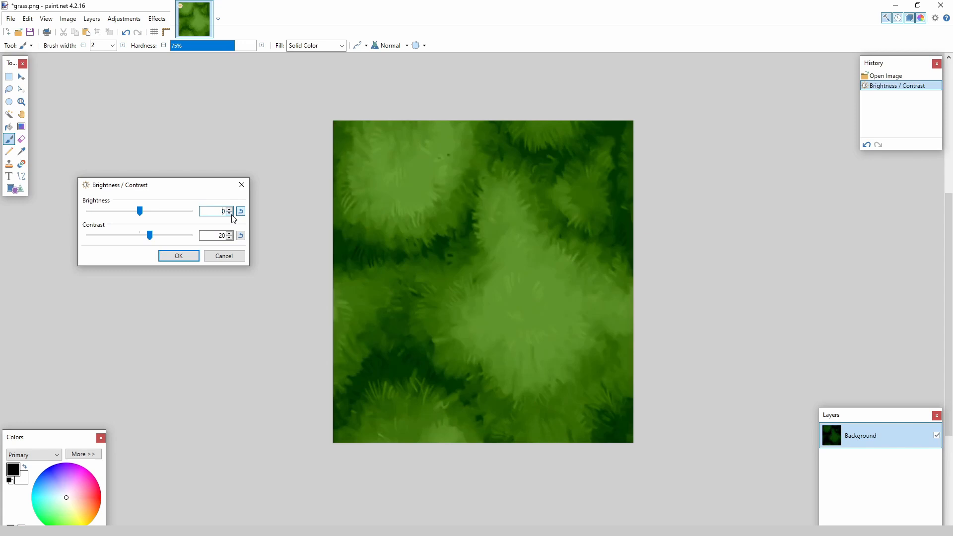
Step: Lower grass.png's contrast to about -46 in Brightness / Contrast
left_click_drag(150, 235, 119, 236)
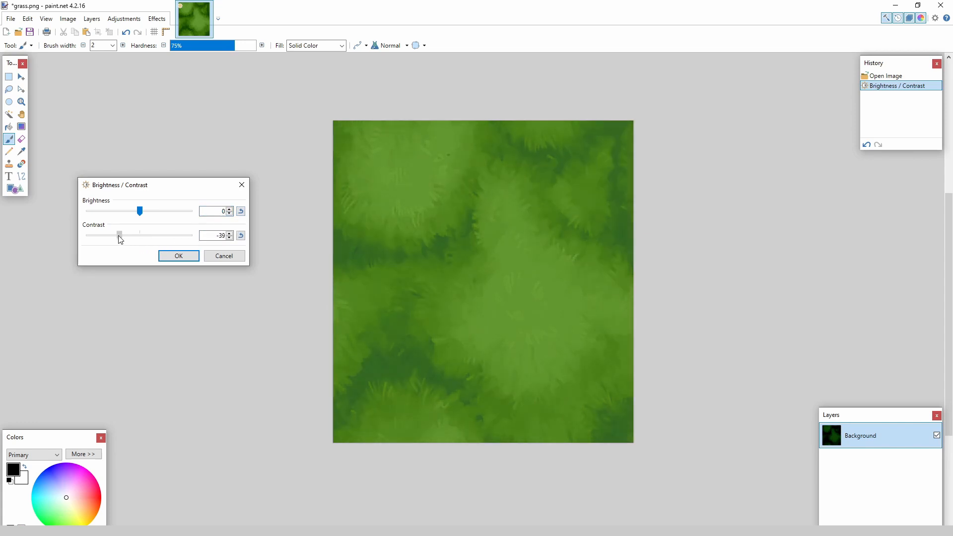
left_click_drag(119, 235, 116, 235)
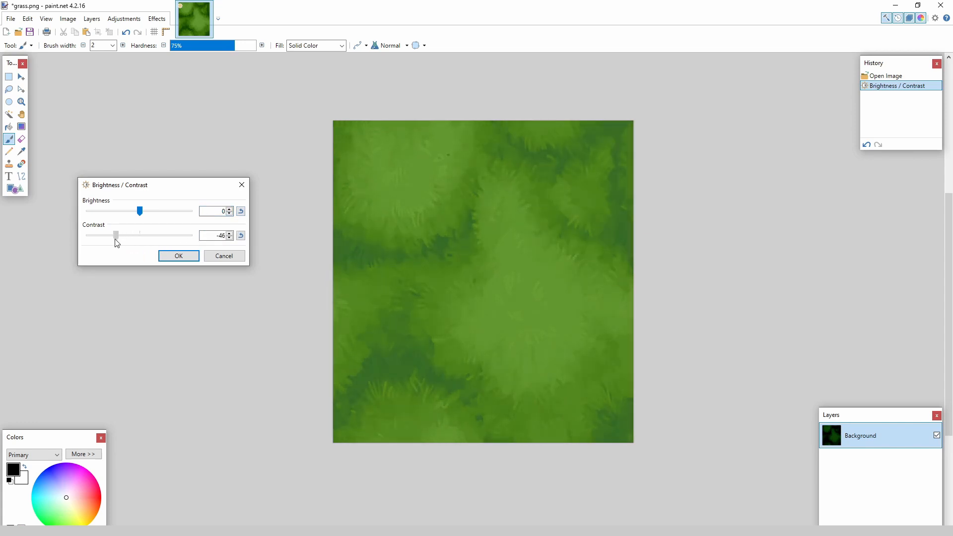